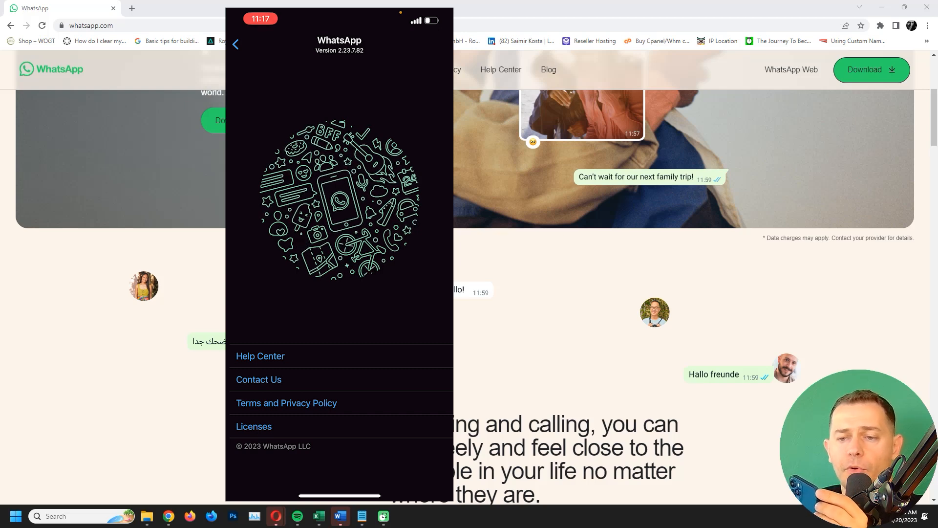
# Leave the About page showing version 2.23.7.82, cancel the empty App Store search, and return to Settings
pyautogui.click(236, 44)
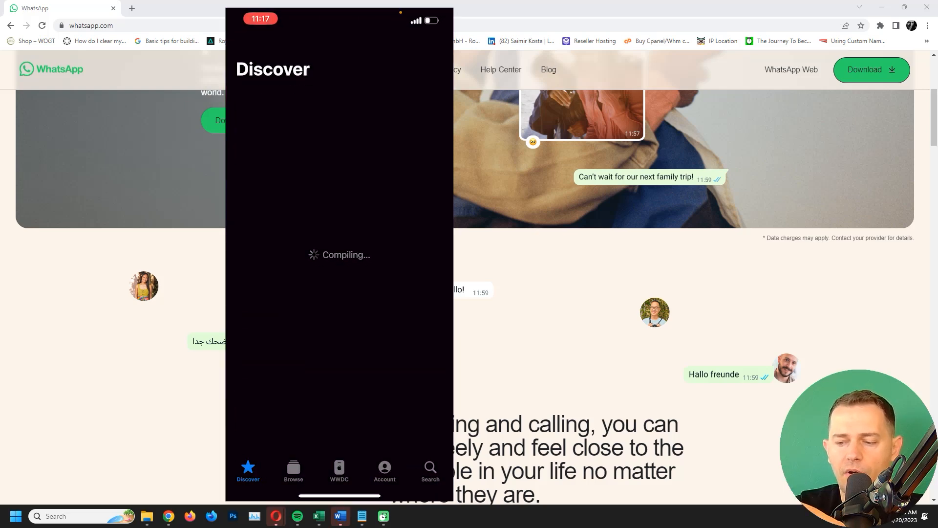
pyautogui.click(429, 470)
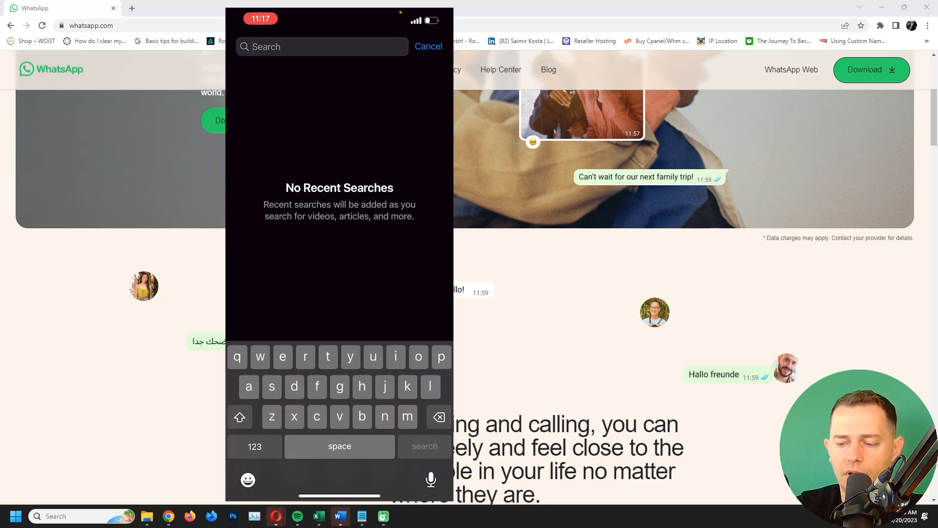
pyautogui.click(429, 469)
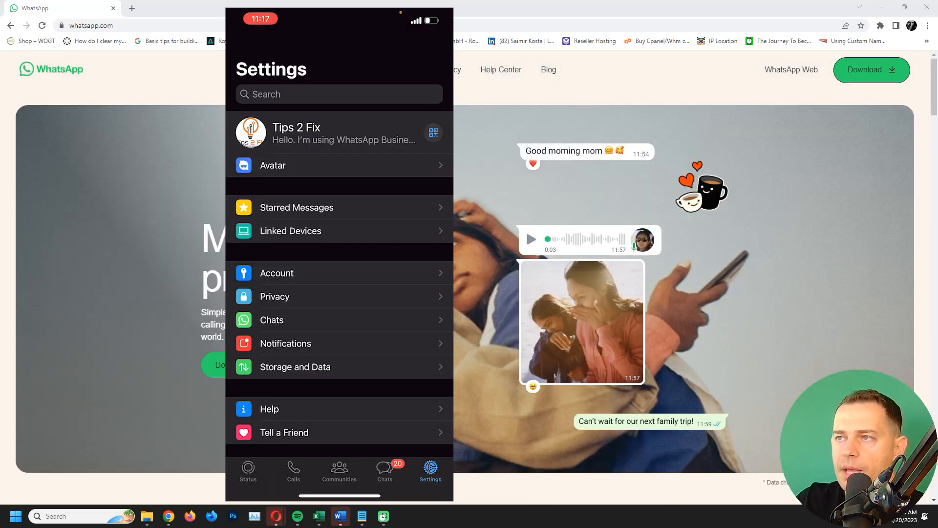
pyautogui.moveTo(154, 137)
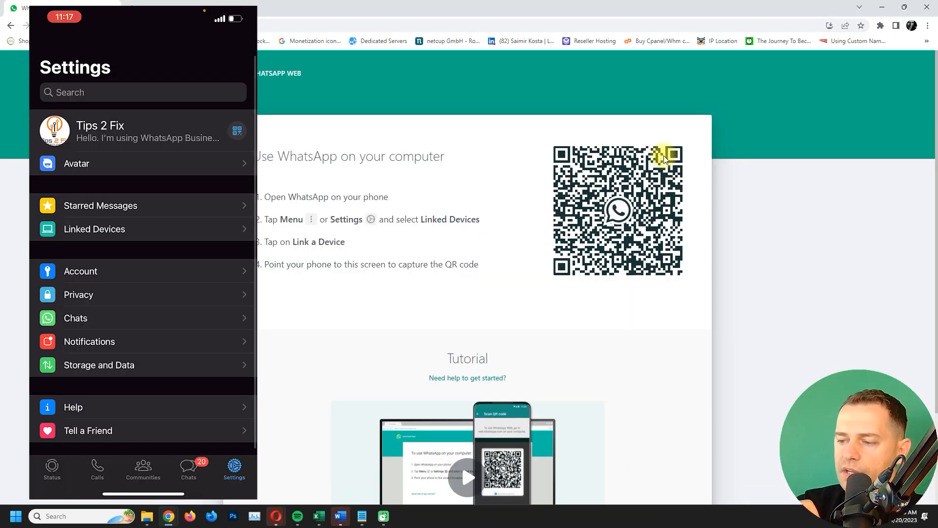
# Scan web.whatsapp.com's QR code from the phone's Settings and link Chrome (Windows)
pyautogui.click(237, 131)
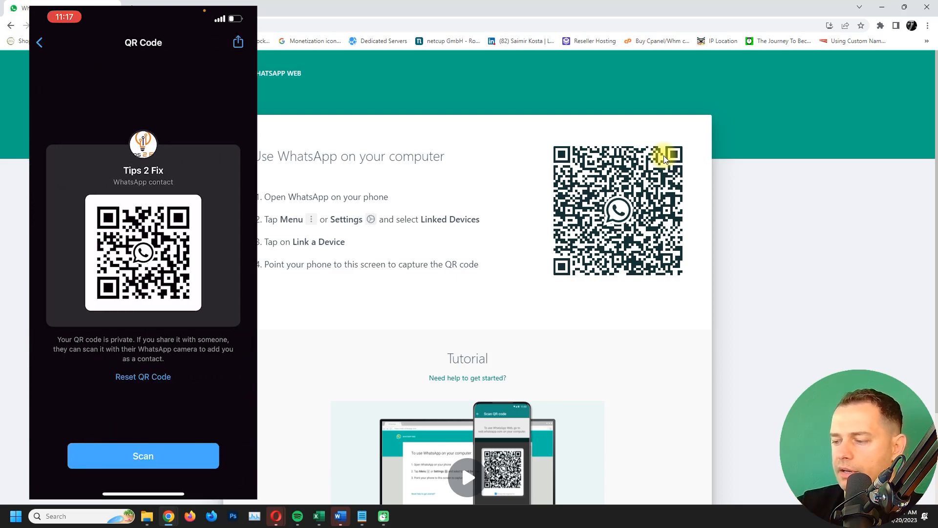
pyautogui.click(142, 456)
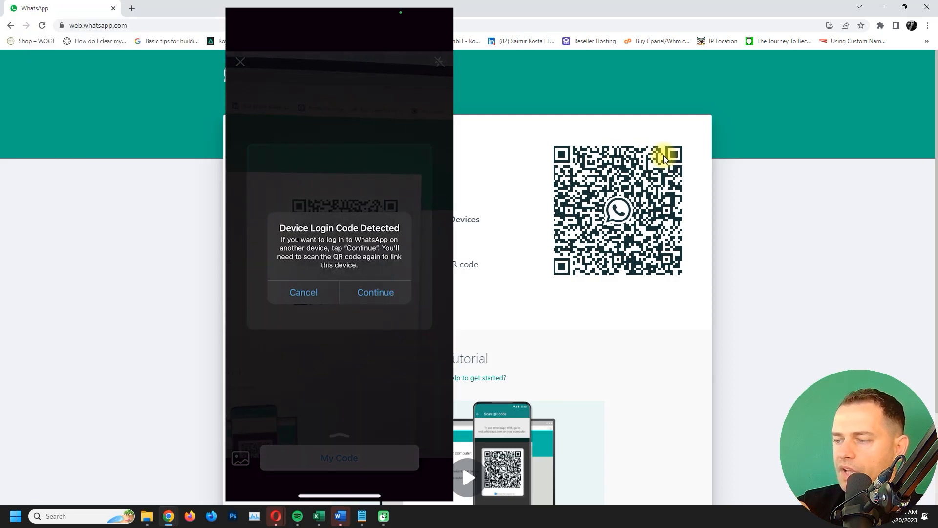
pyautogui.click(303, 292)
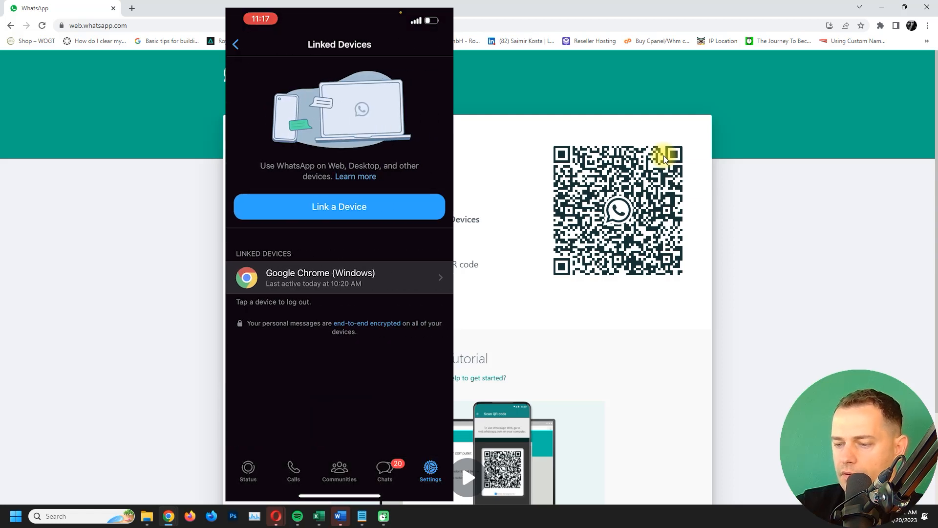
pyautogui.click(339, 207)
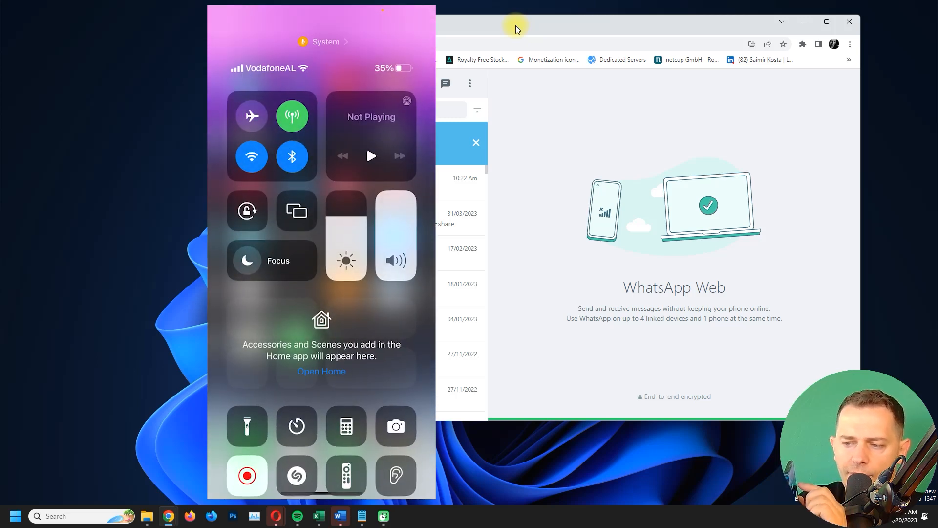
# Turn off the first iPhone's mobile data and Wi-Fi in Control Center
pyautogui.click(251, 156)
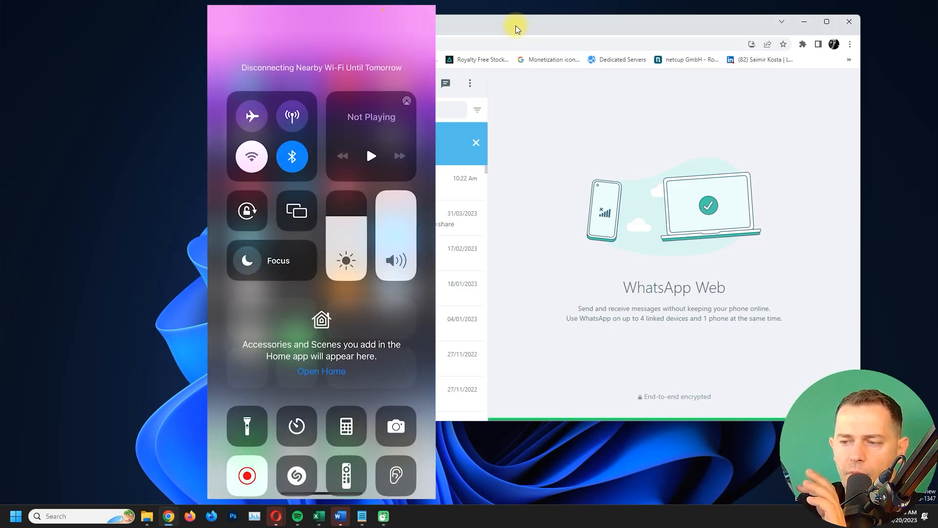
pyautogui.click(251, 115)
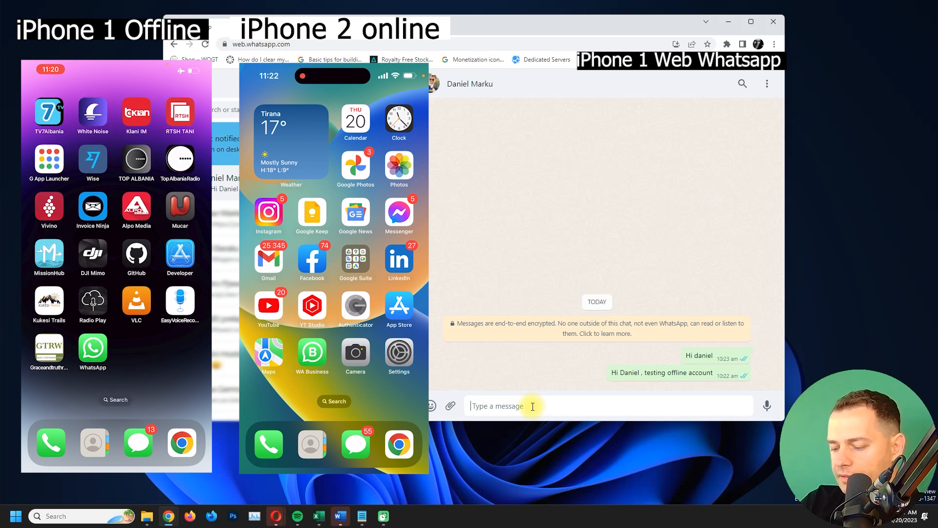
pyautogui.write('h')
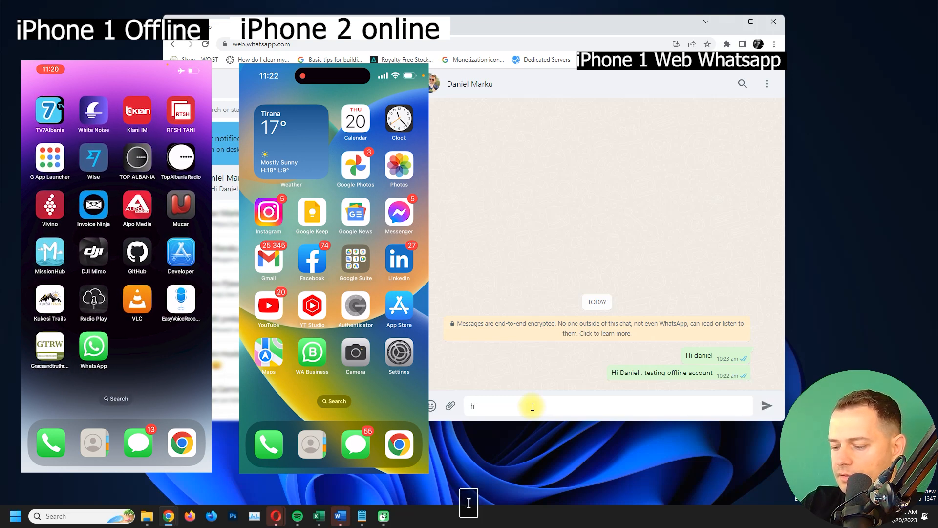
pyautogui.press('Enter')
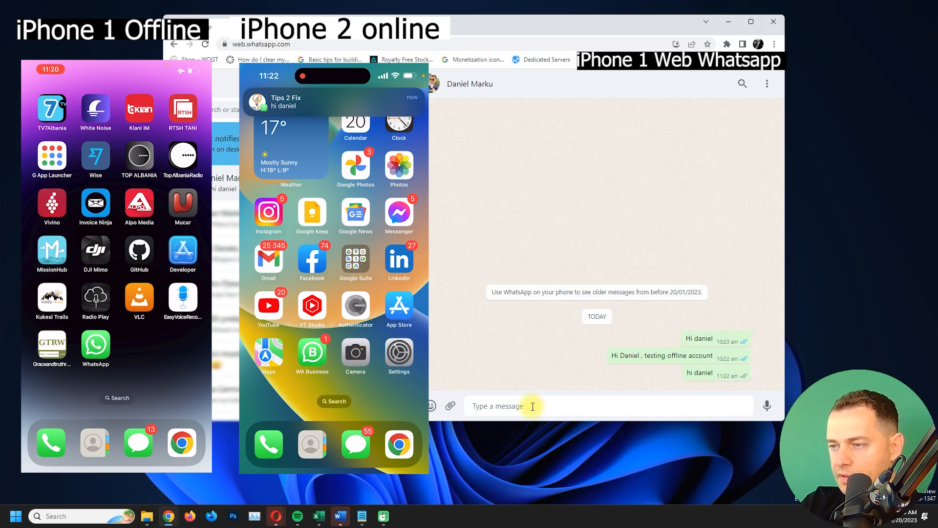
pyautogui.write('im testing')
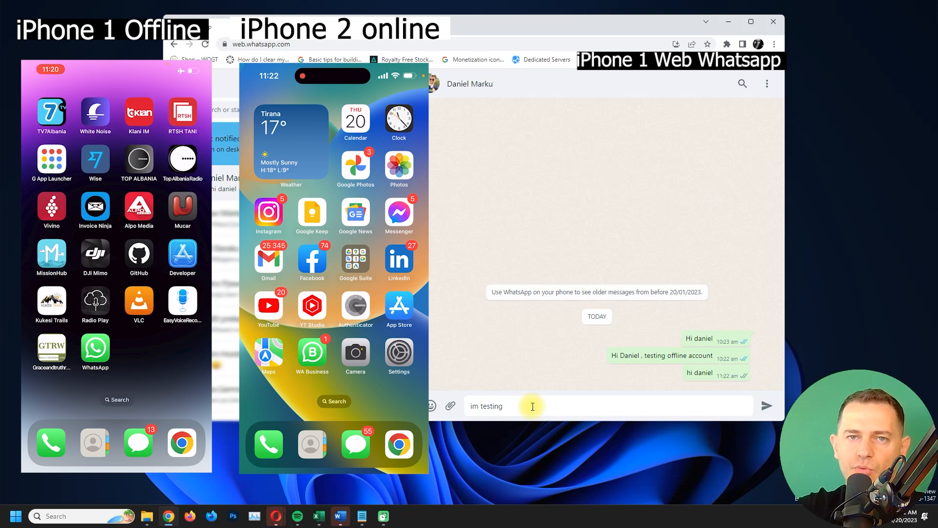
pyautogui.press('Enter')
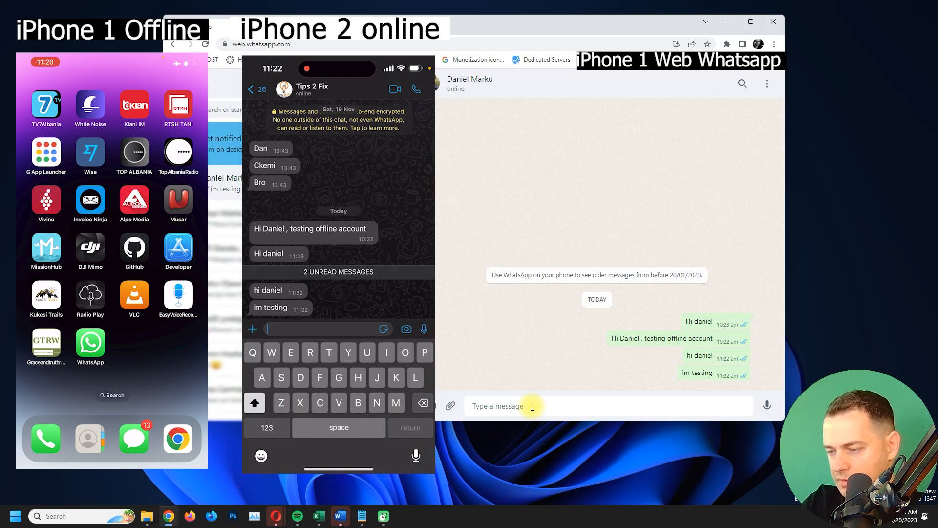
# Send the reply "How is posible?" from the second iPhone's chat
pyautogui.write('Hi')
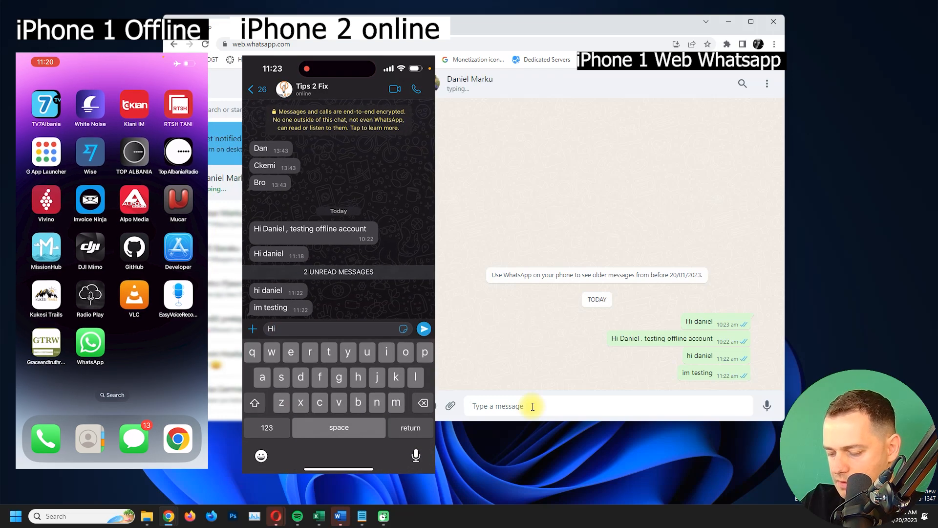
pyautogui.write('How is posible')
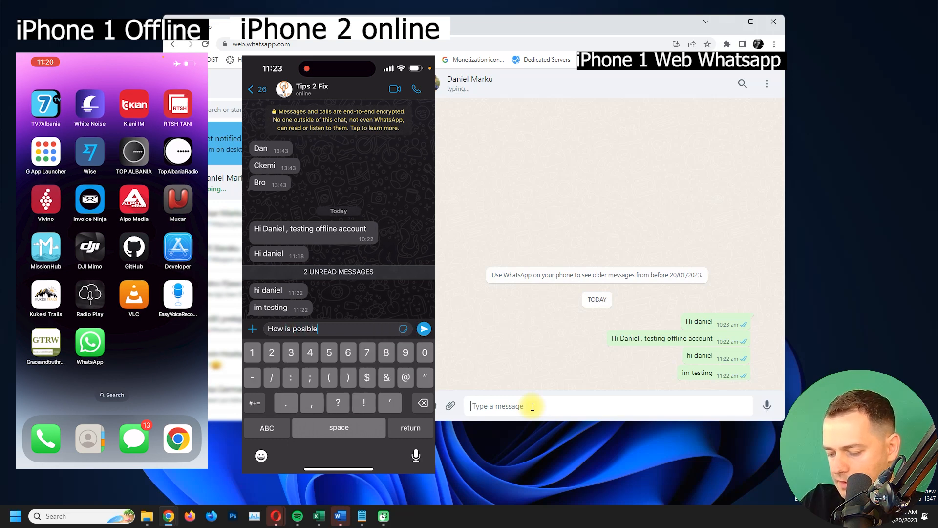
pyautogui.click(424, 328)
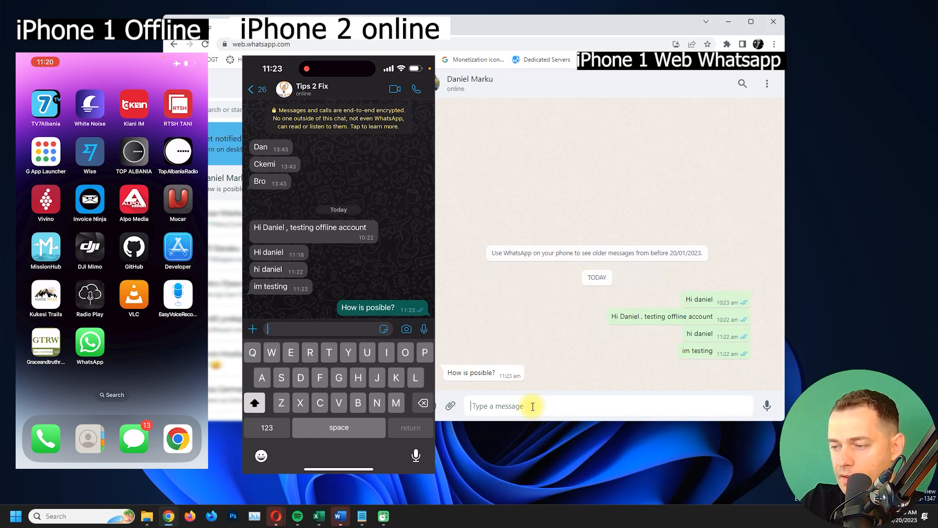